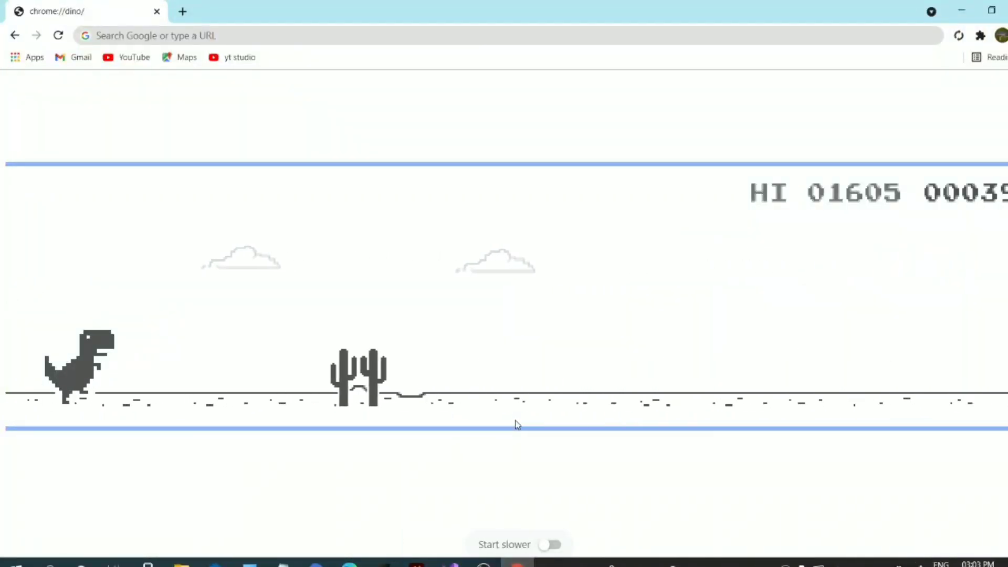
Jump the dinosaur over cacti, restart after the crash and keep jumping toward score 257.
key("space")
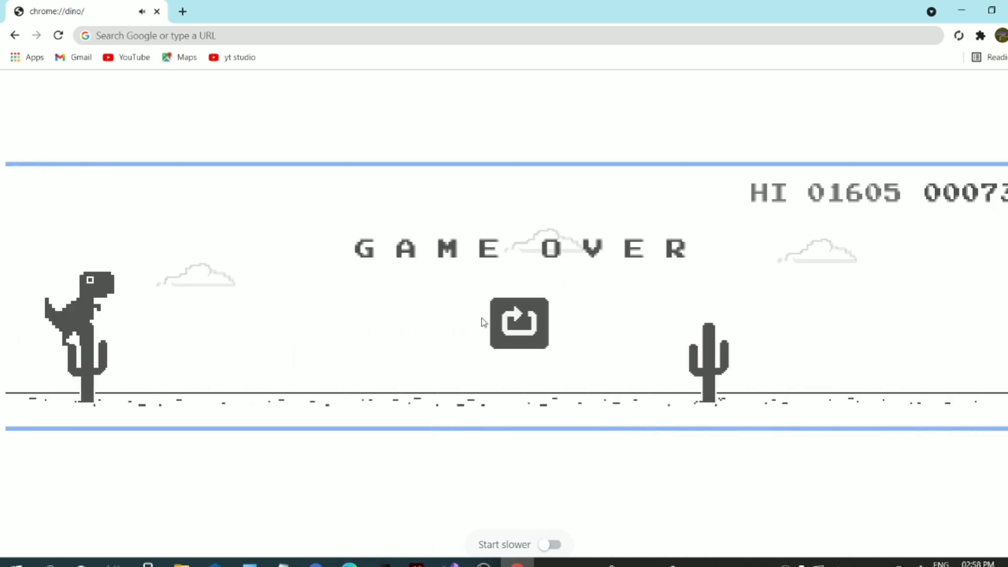
left_click(519, 324)
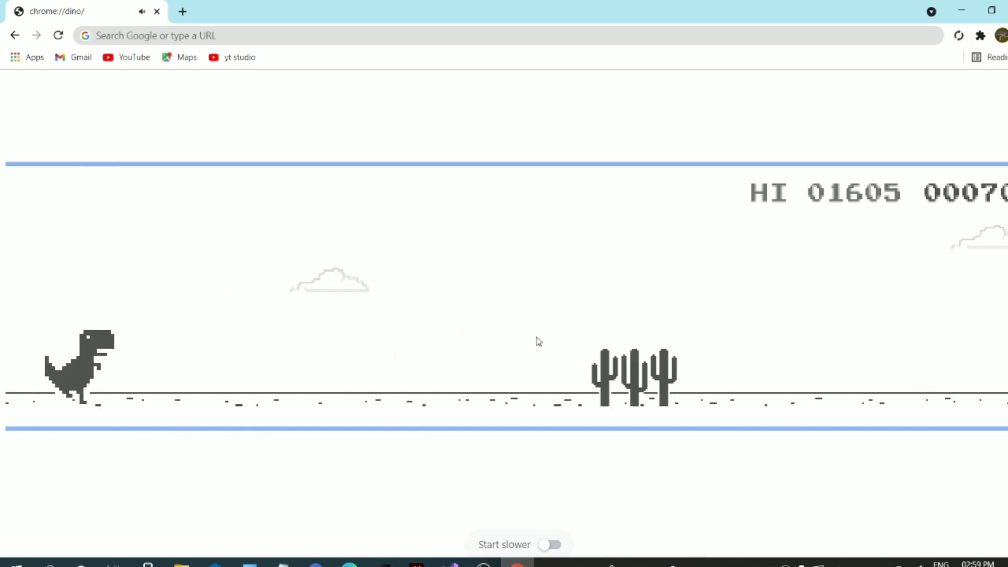
key("space")
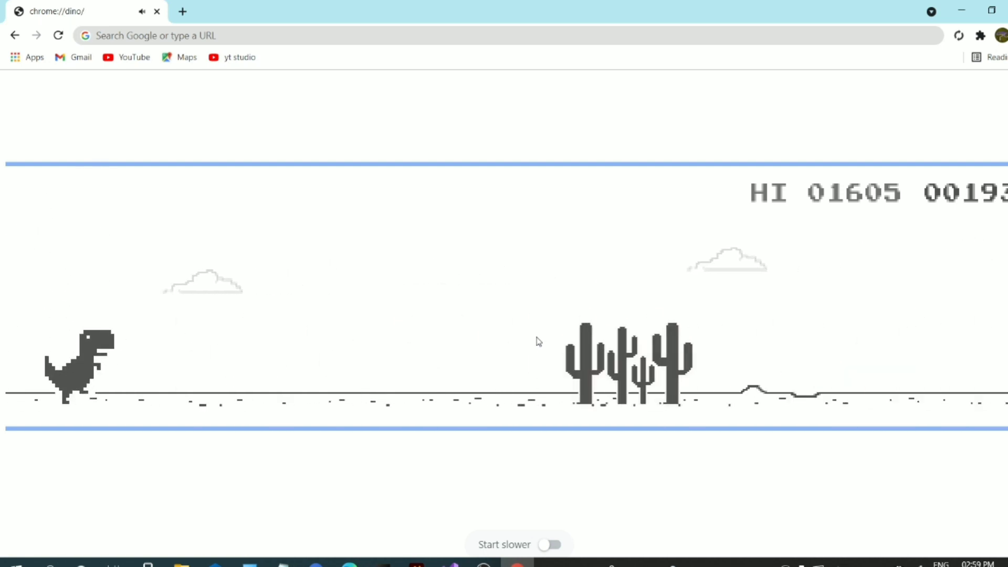
key("space")
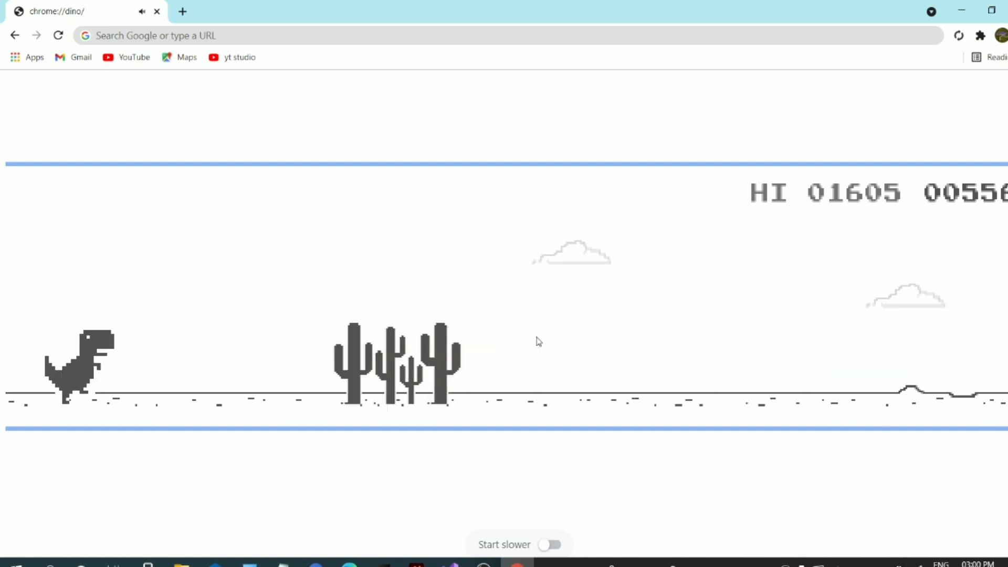
key("space")
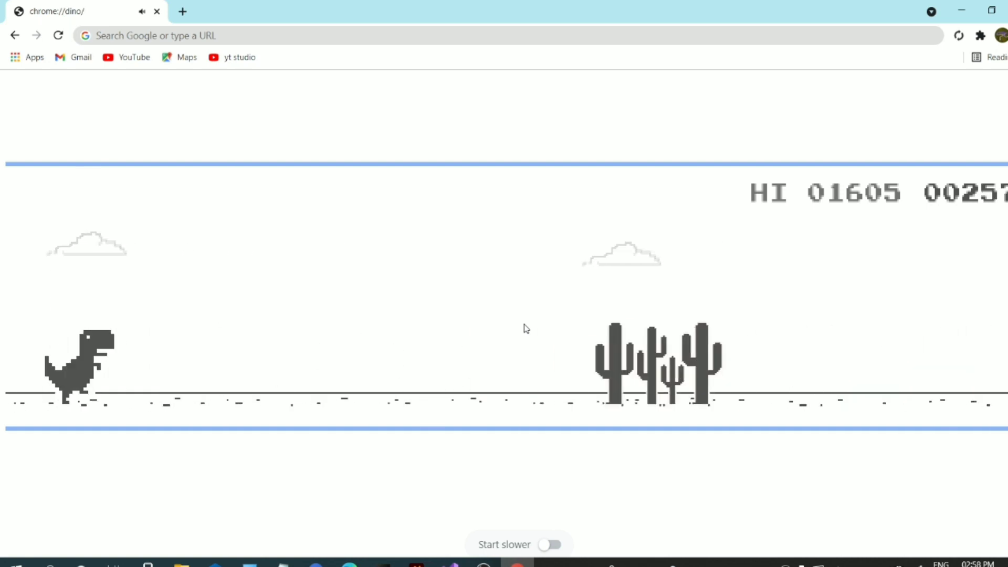
Start a slower round, jump over the cacti and restart after crashing.
left_click(550, 545)
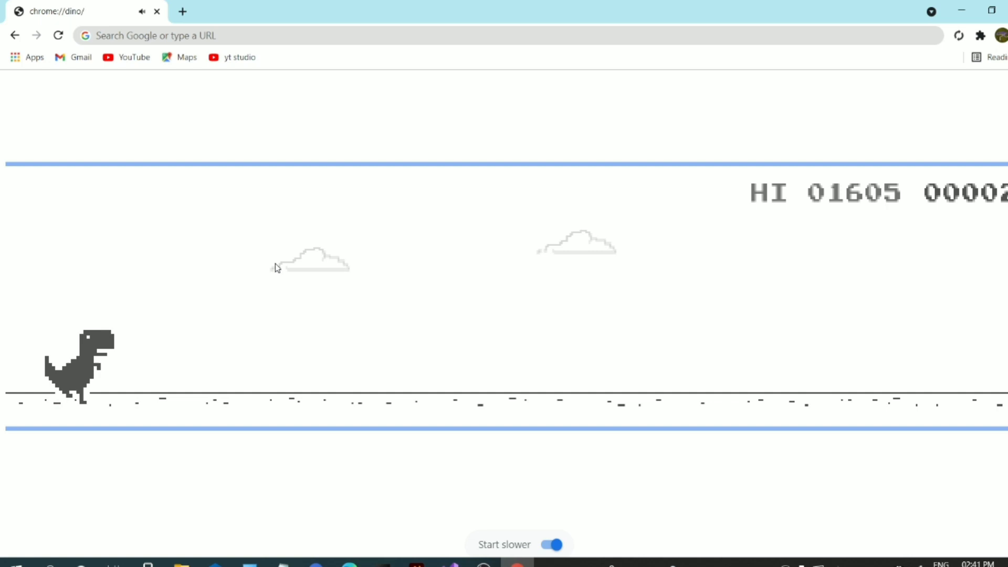
key("space")
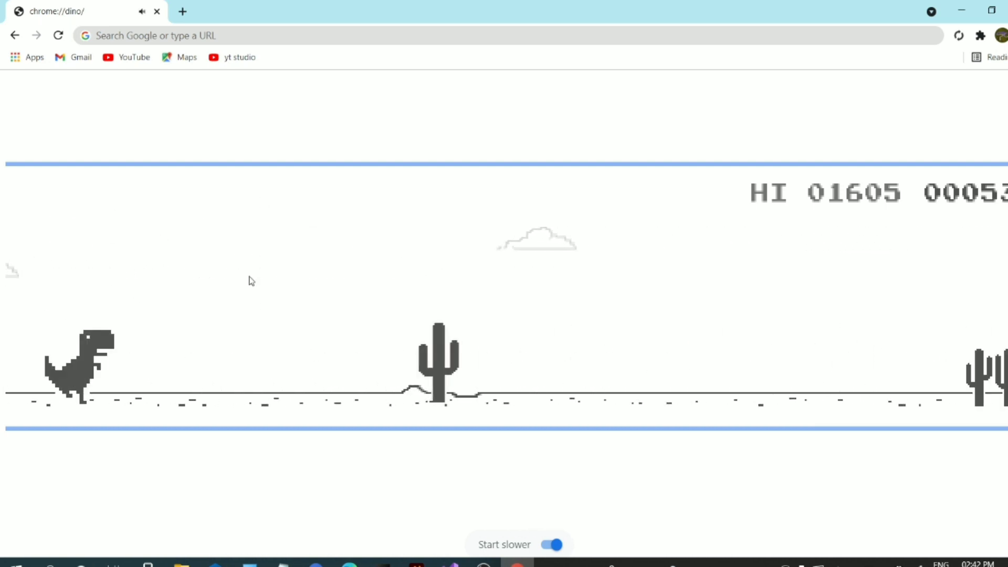
key("space")
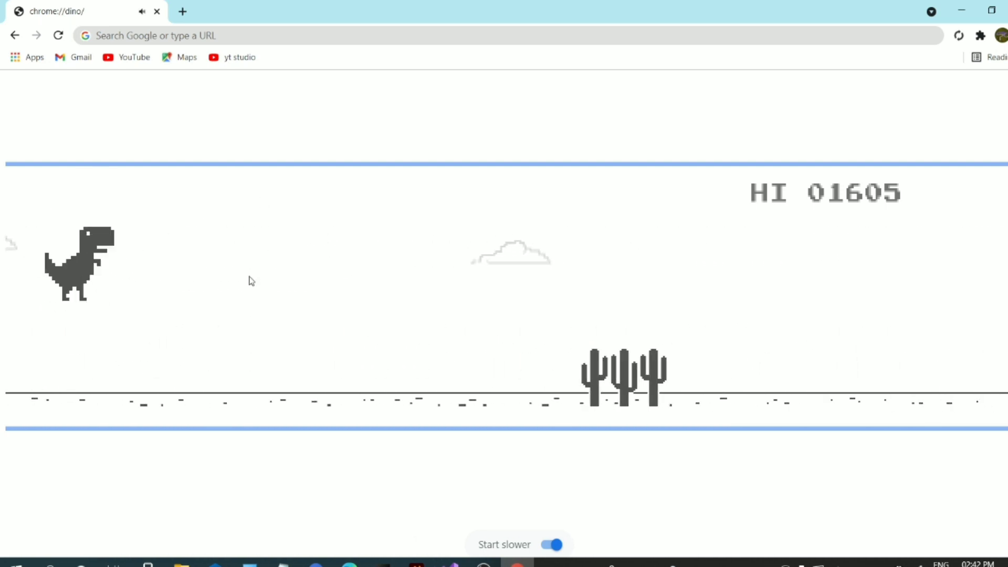
key("space")
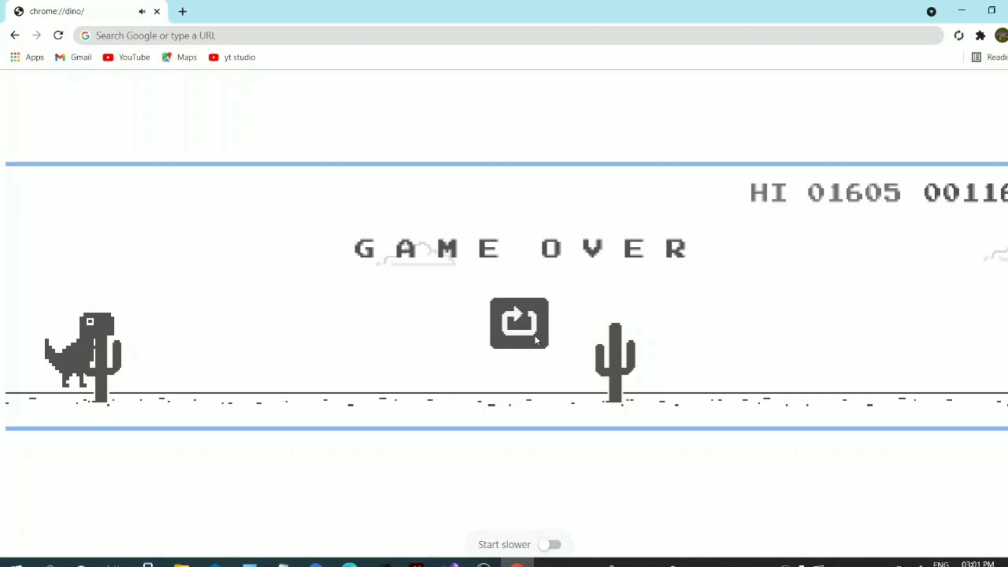
left_click(519, 324)
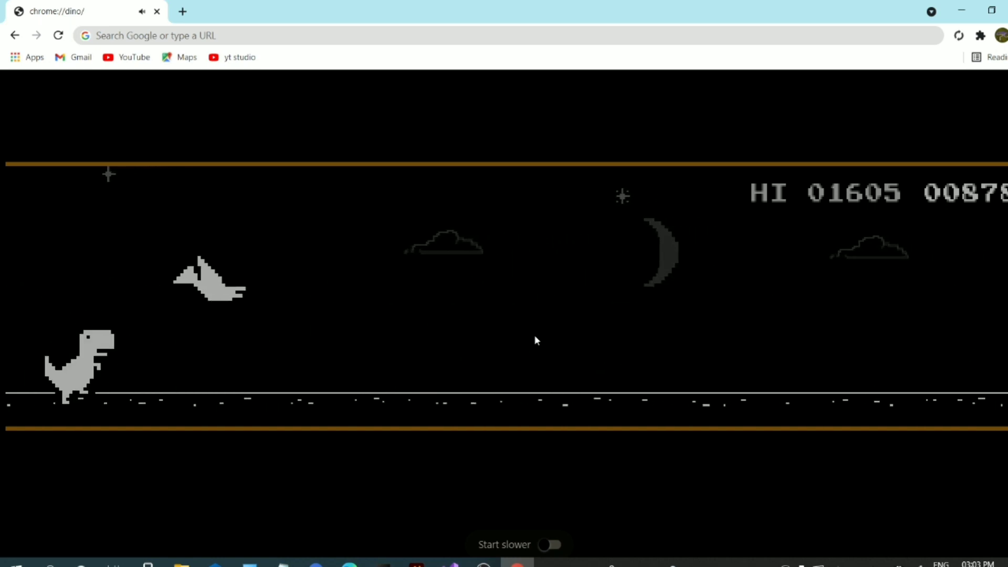
Toggle 'Start slower' again, restart after the next crash and keep jumping.
left_click(550, 544)
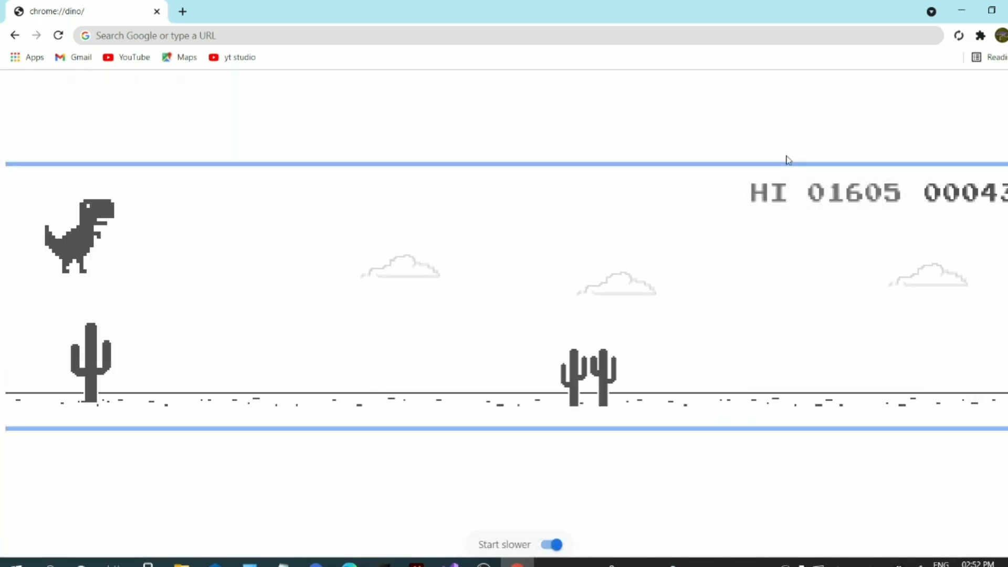
left_click(548, 545)
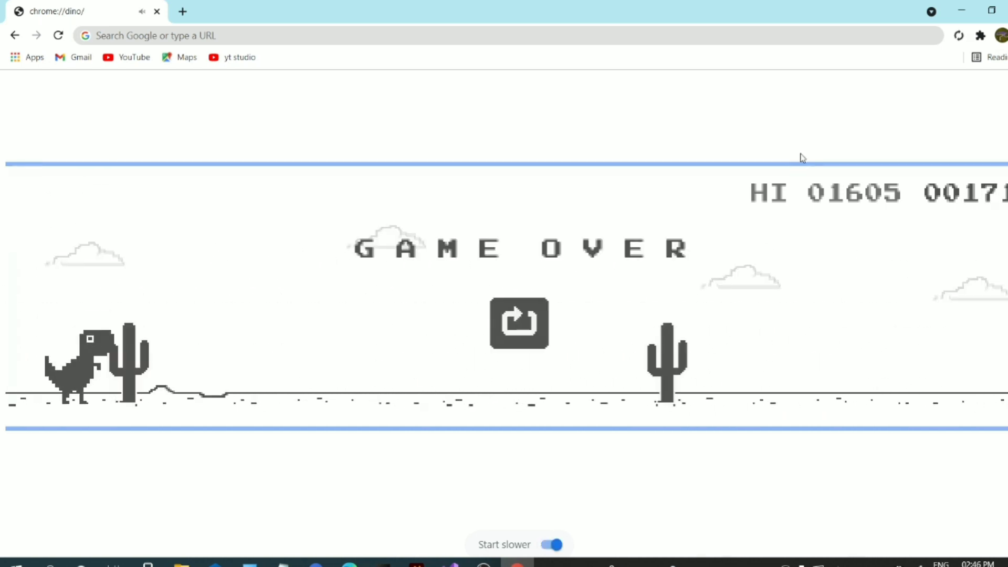
left_click(519, 323)
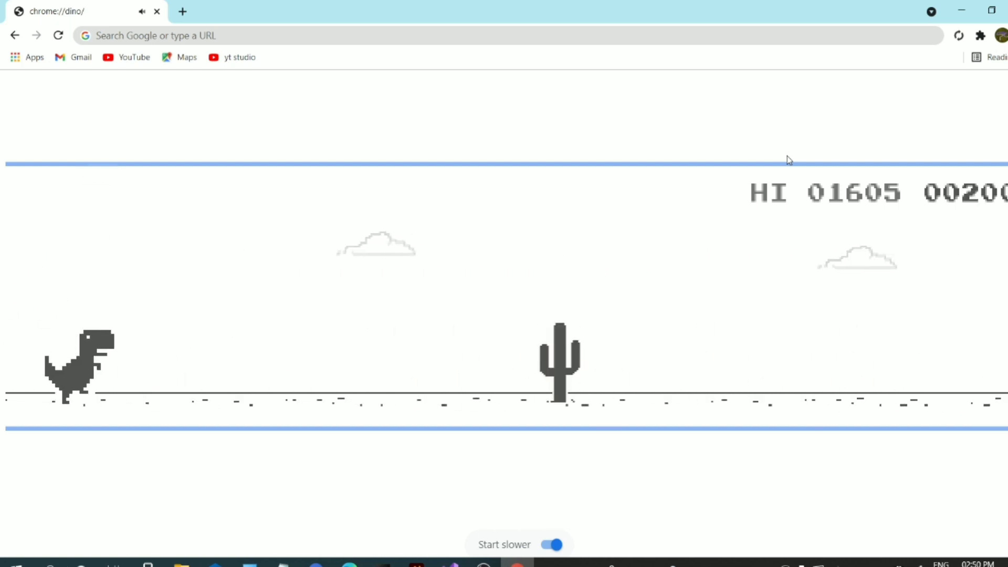
key("space")
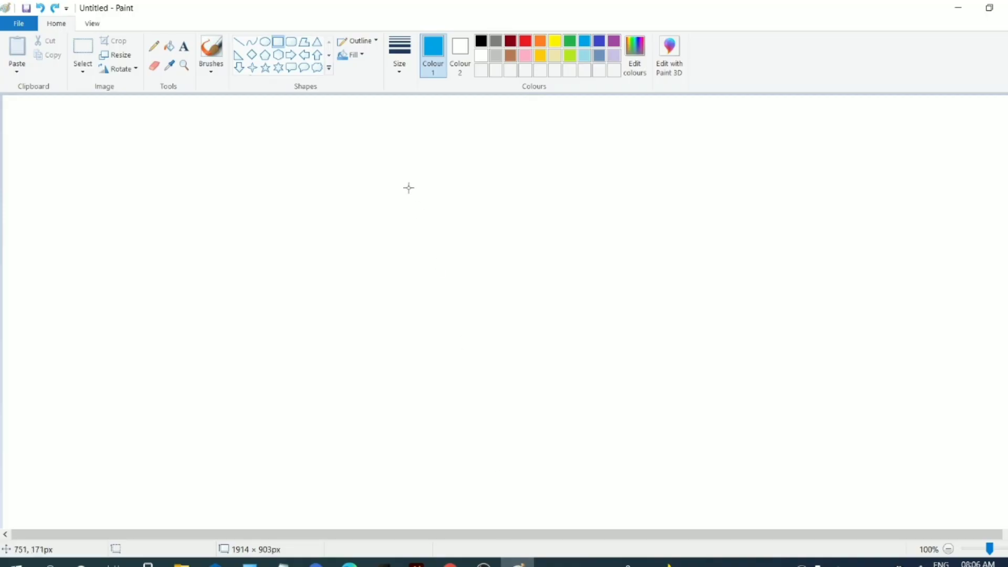
mouse_move(341, 296)
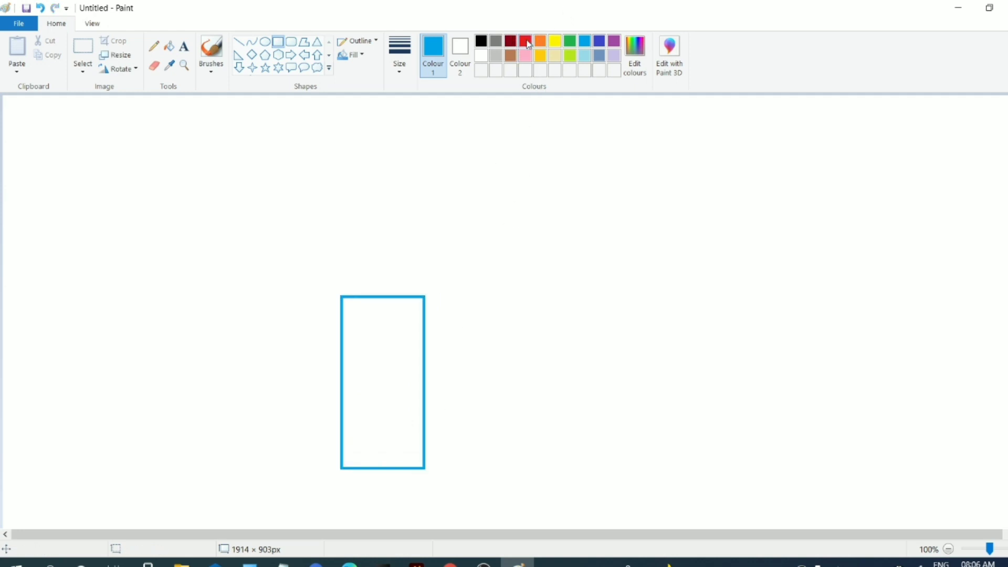
Draw a red rectangle inside a blue one with a thin purple bar above them.
left_click(525, 40)
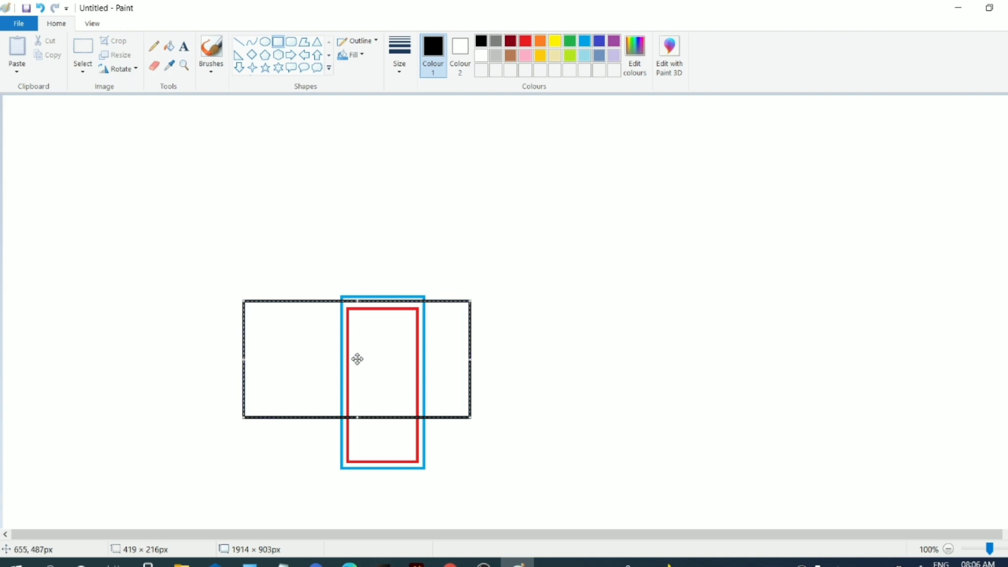
mouse_move(357, 357)
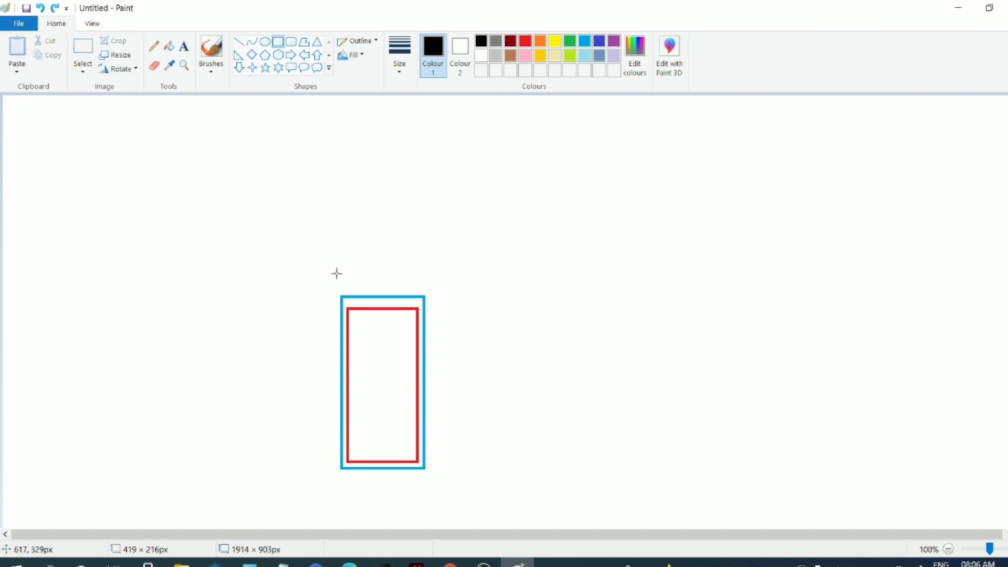
mouse_move(479, 91)
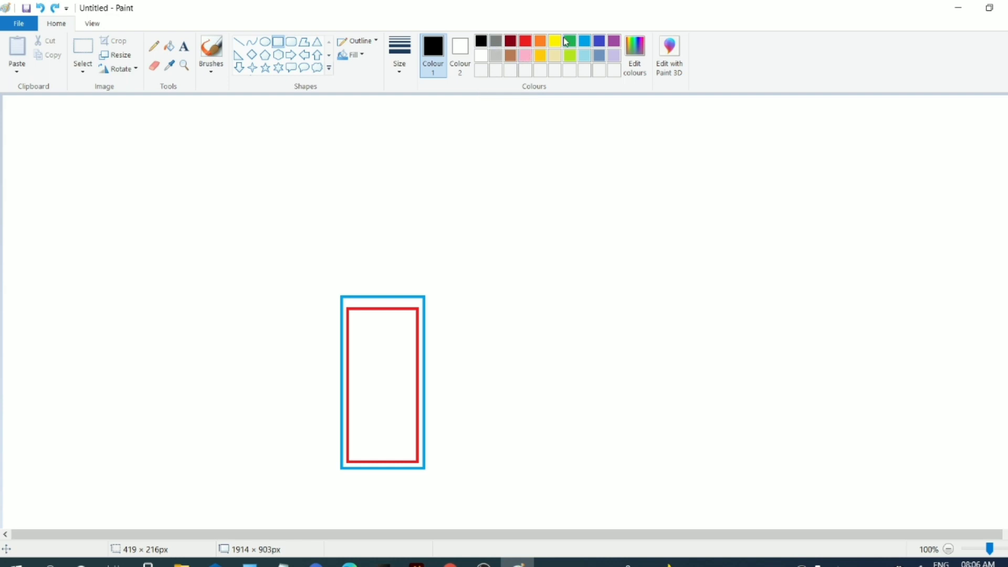
left_click(568, 41)
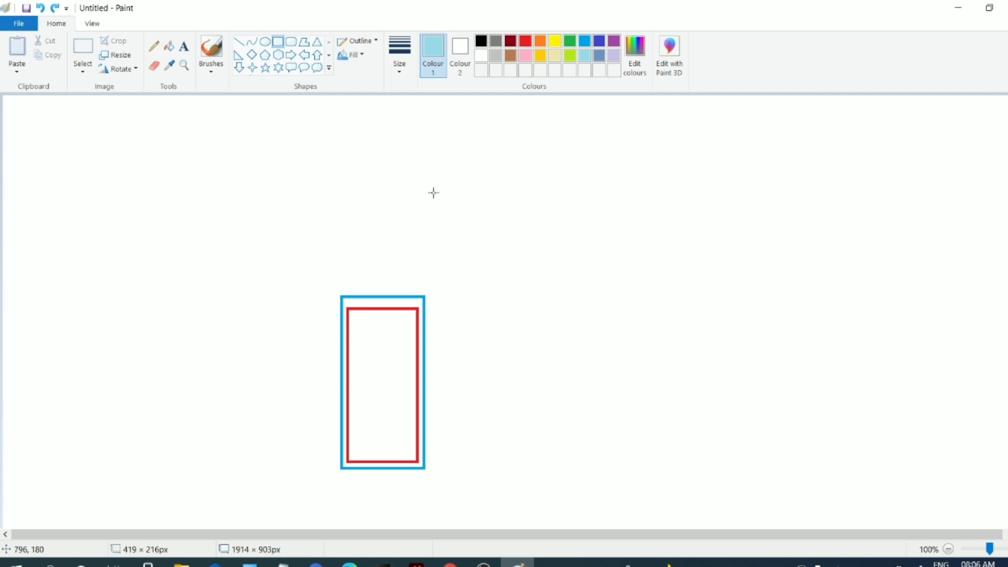
left_click(599, 40)
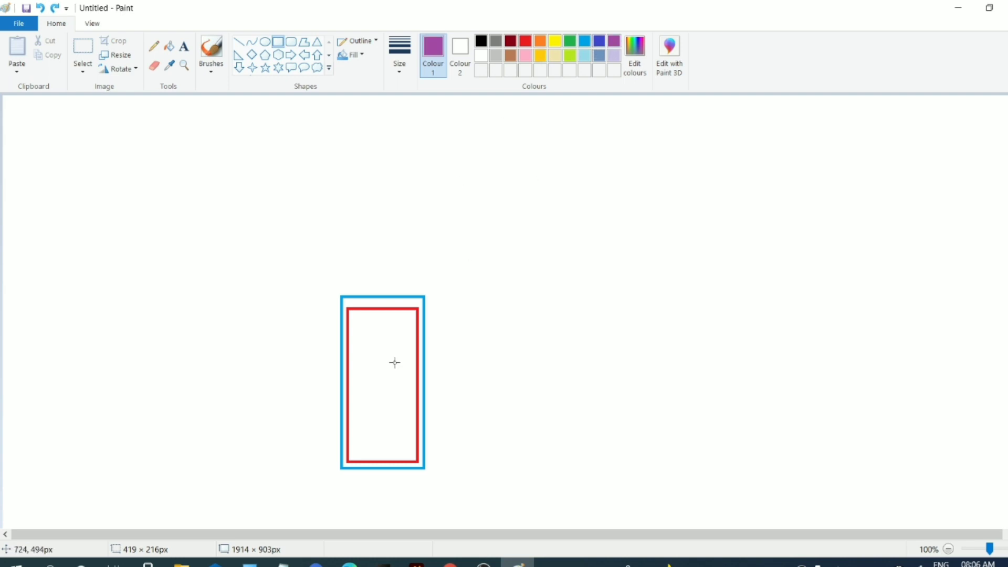
mouse_move(449, 123)
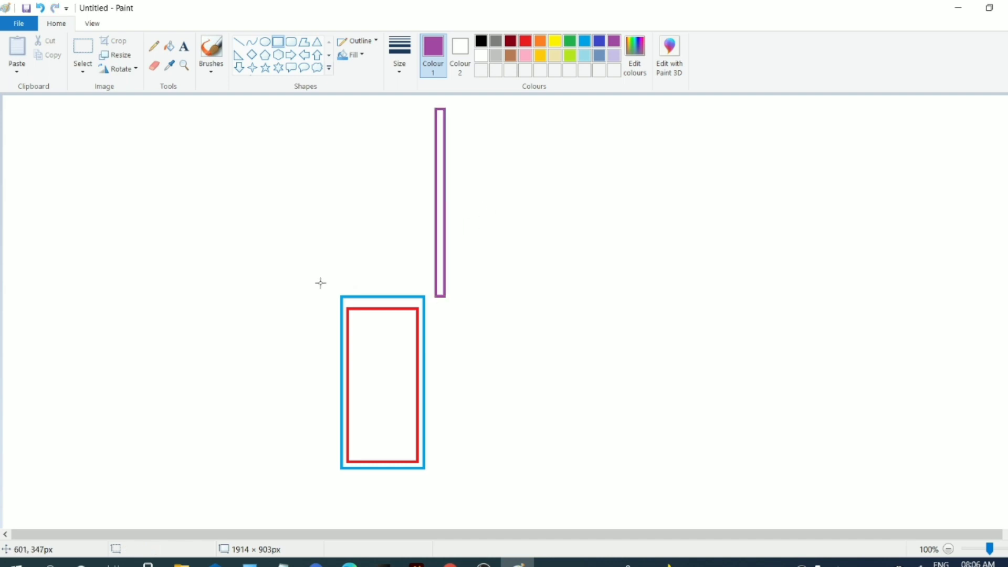
mouse_move(422, 467)
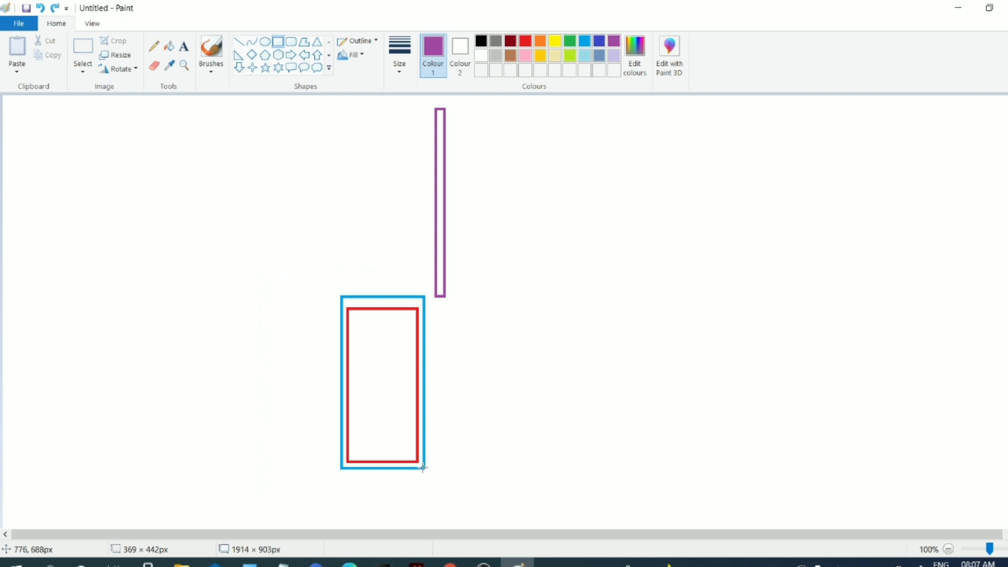
mouse_move(410, 402)
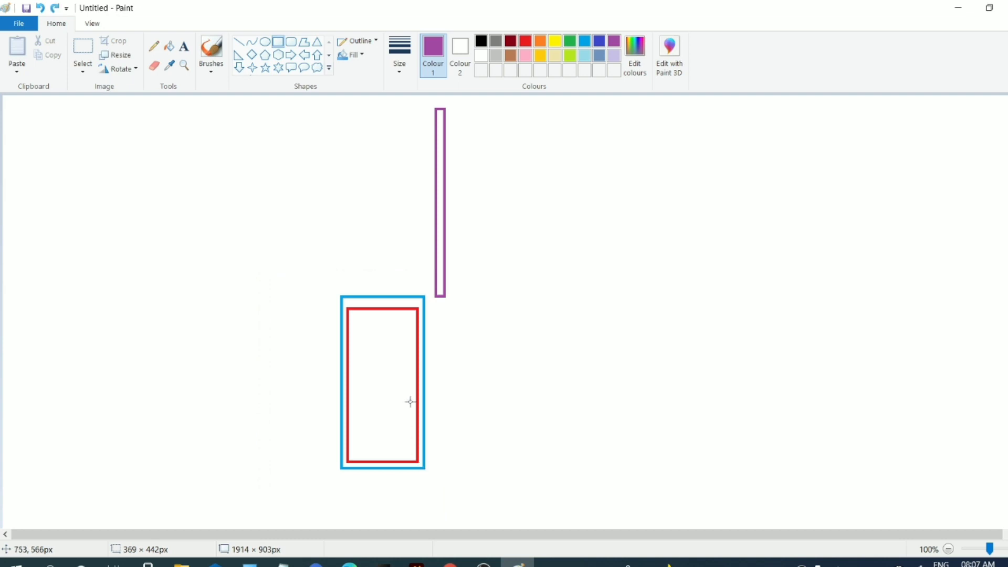
mouse_move(396, 318)
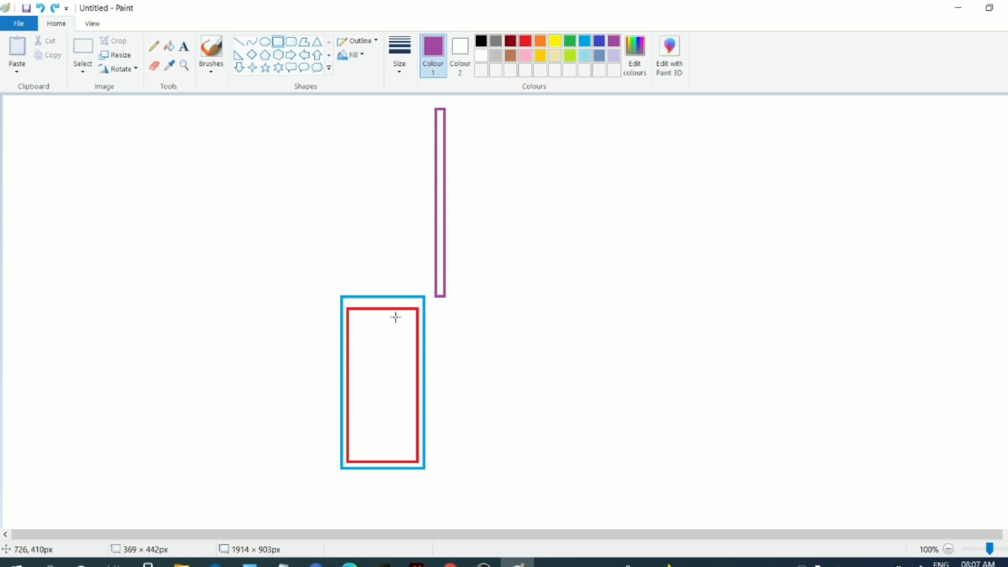
mouse_move(302, 255)
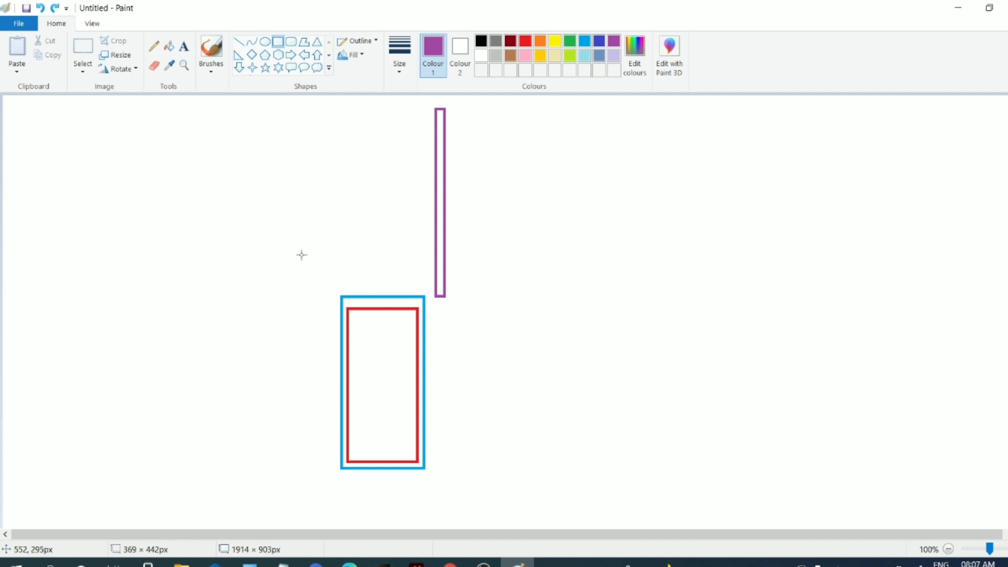
mouse_move(301, 255)
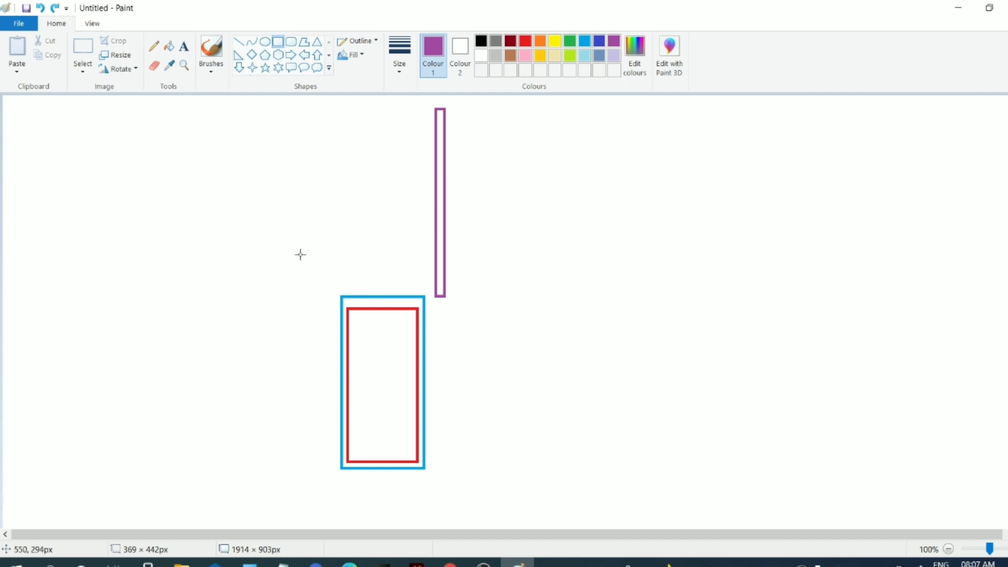
mouse_move(317, 218)
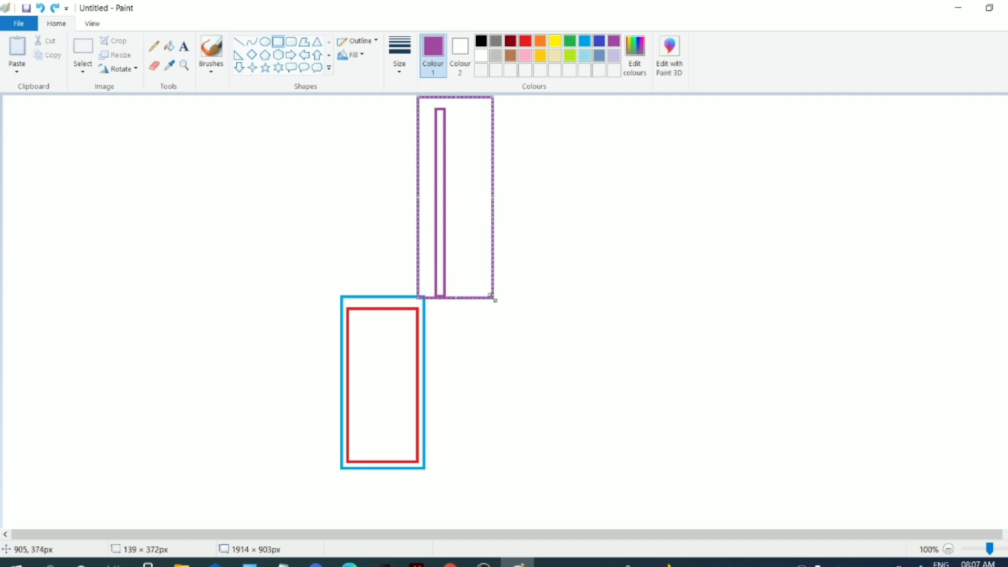
Drop the purple bar selection and move down to place its copy below the boxes.
left_click(493, 298)
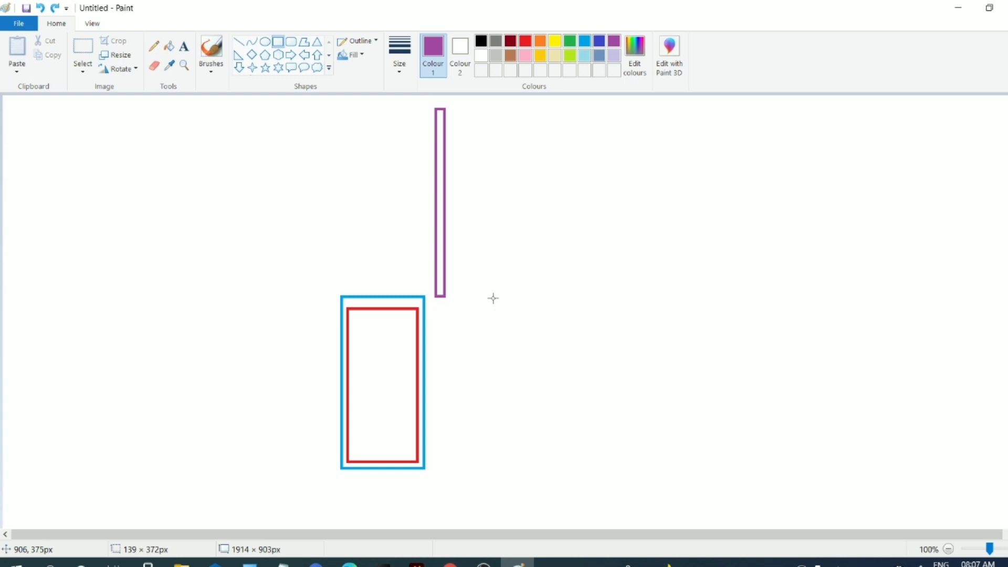
mouse_move(441, 155)
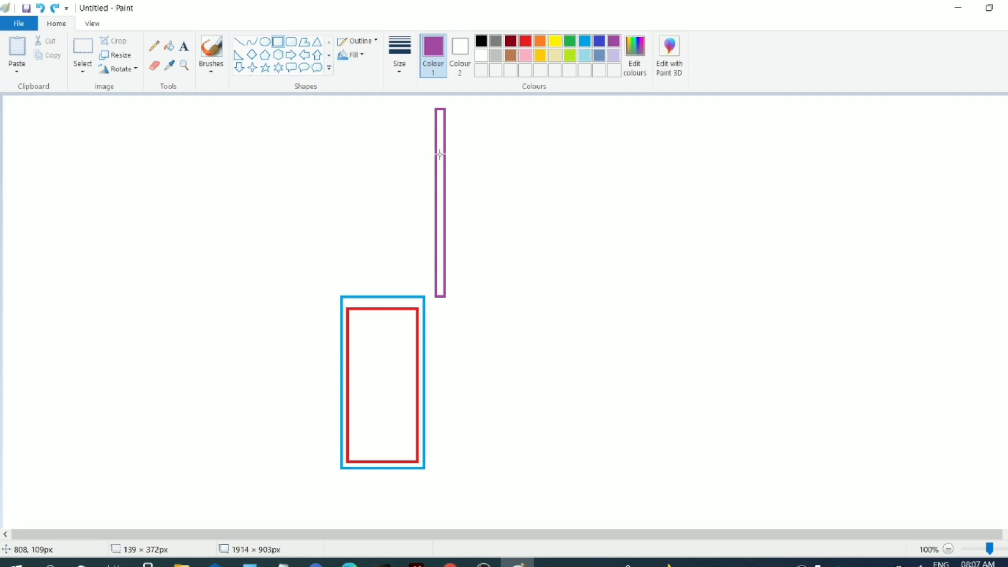
scroll("down", 3)
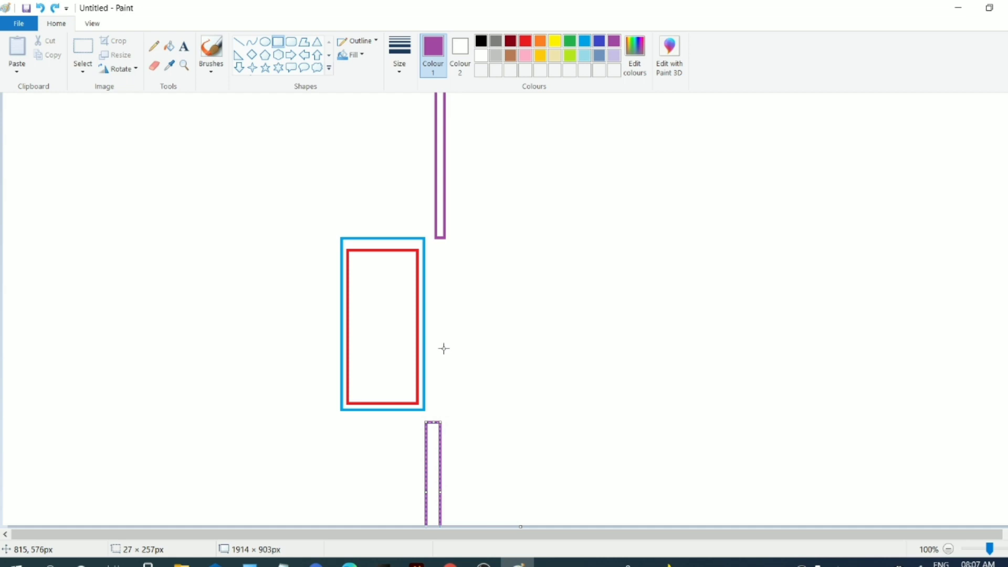
mouse_move(730, 204)
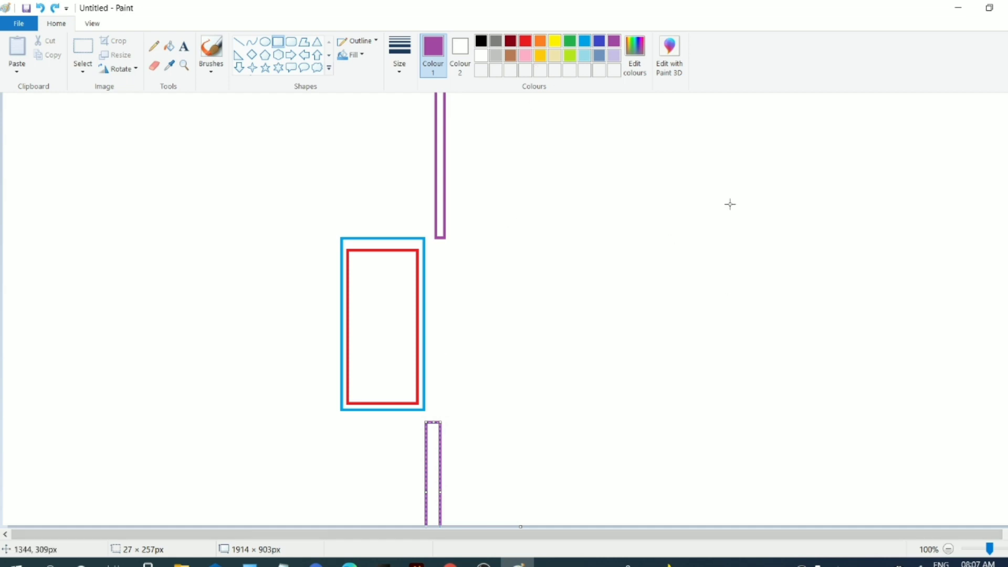
mouse_move(337, 187)
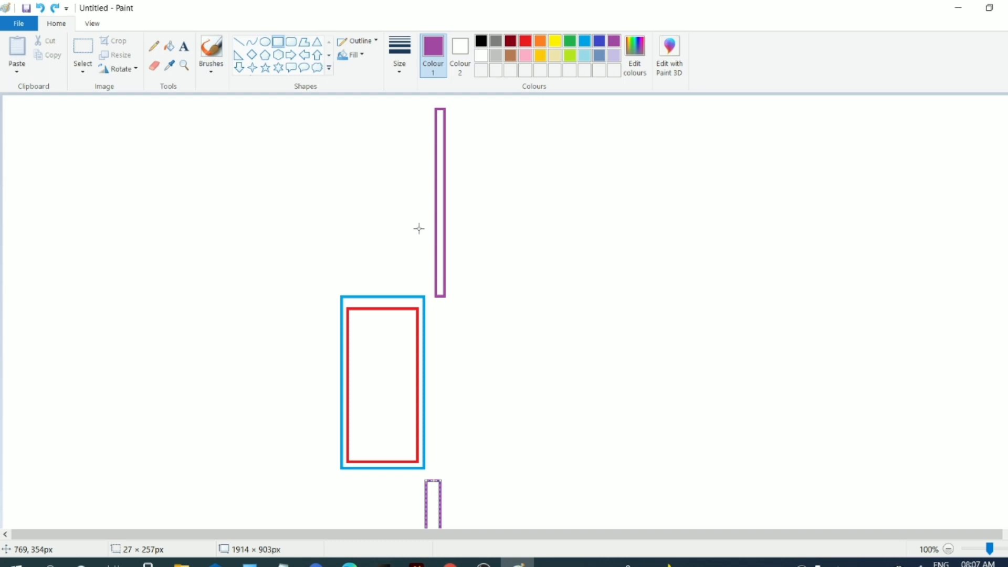
mouse_move(297, 22)
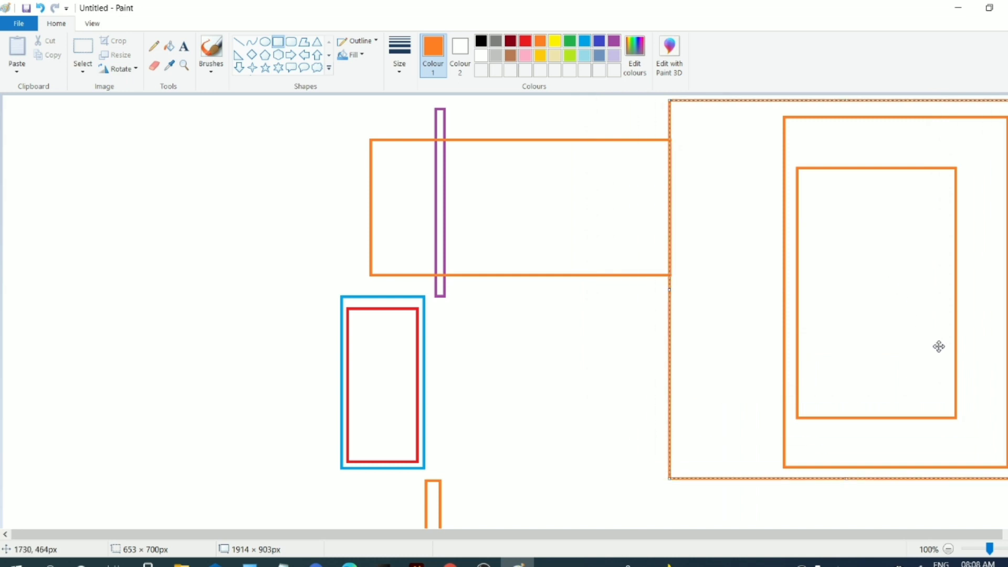
mouse_move(378, 58)
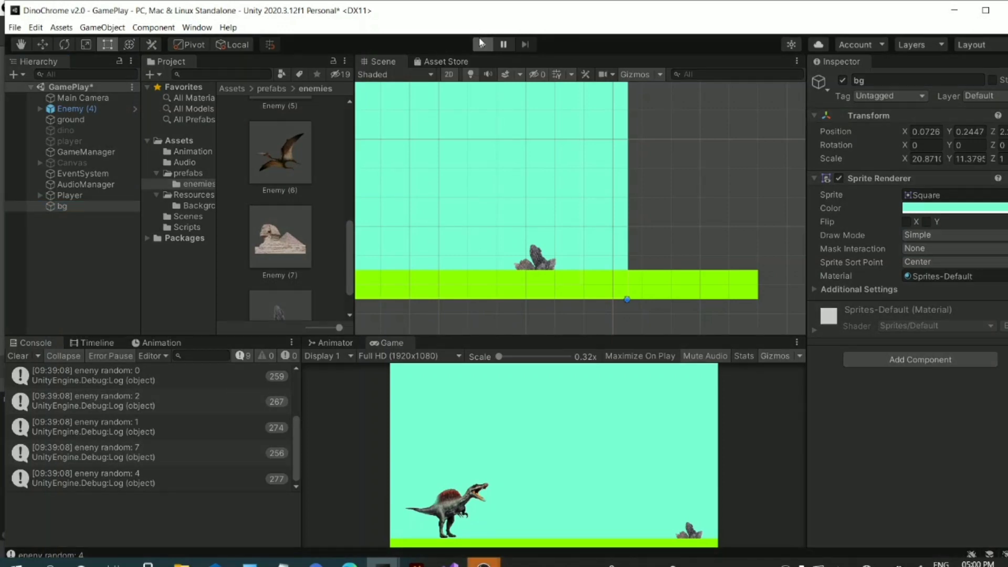
left_click(481, 43)
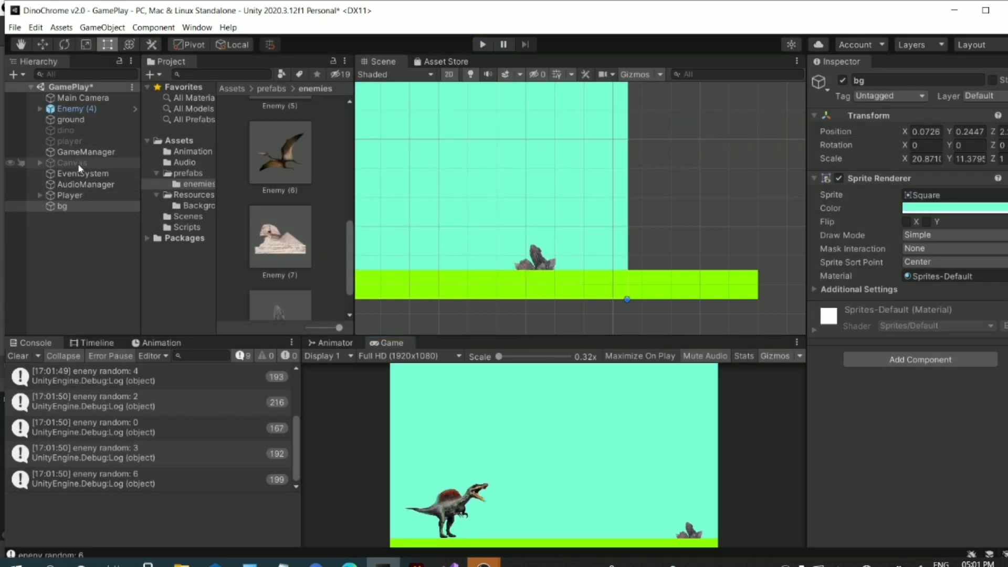
Enable the score screen Canvas so the overlay shows HighScore 2954 and Score 22.
left_click(73, 163)
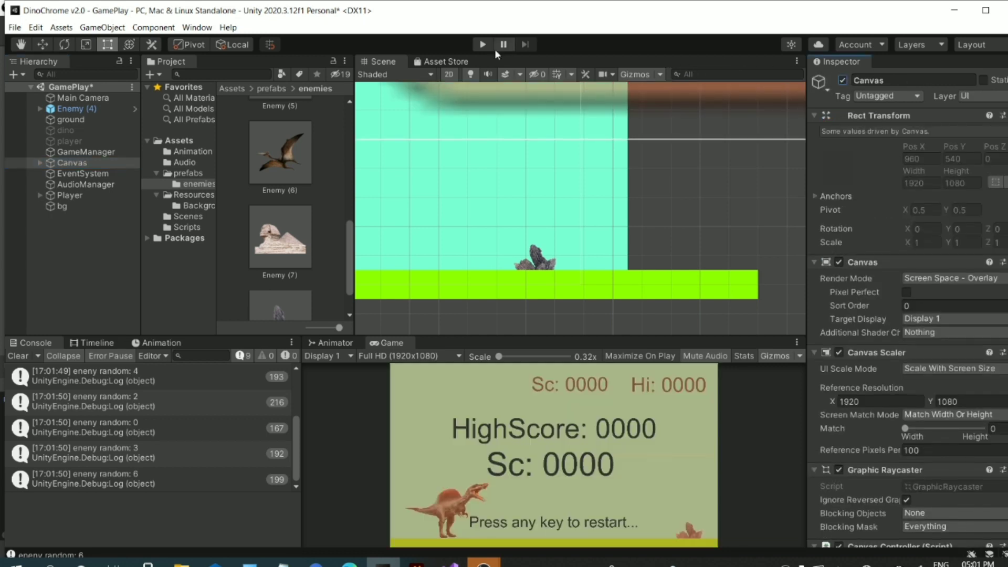
mouse_move(482, 44)
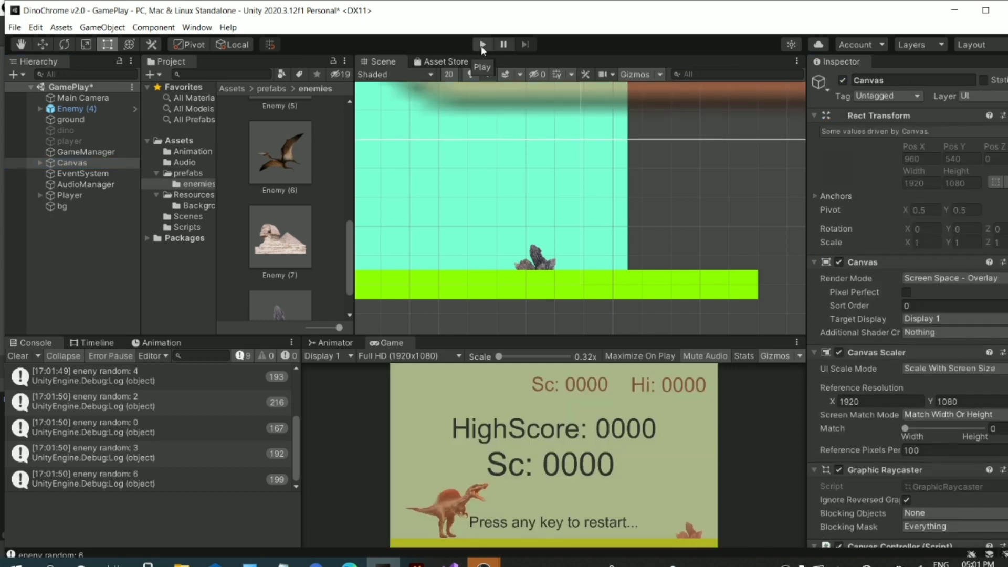
mouse_move(482, 238)
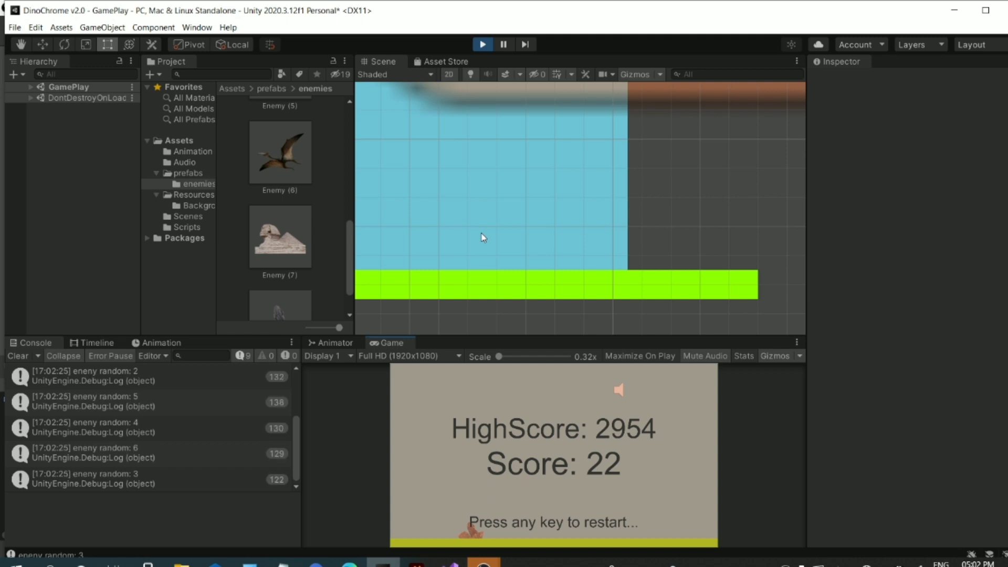
Restart DinoChrome from the game-over screen and play to Score 23.
key("space")
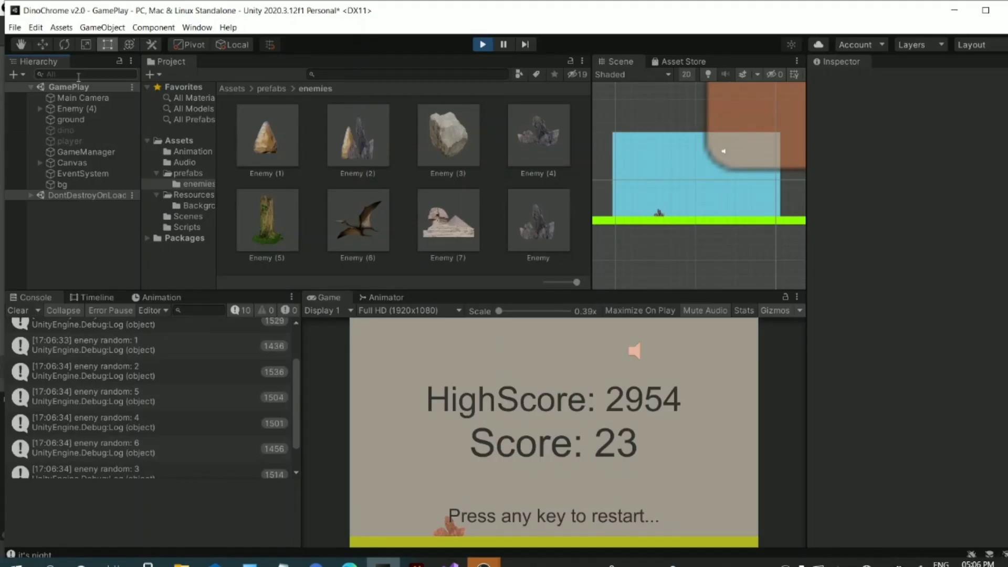
Inspect GameManager's Enemy Generator with its eight enemy prefabs and Y spawn positions.
left_click(84, 152)
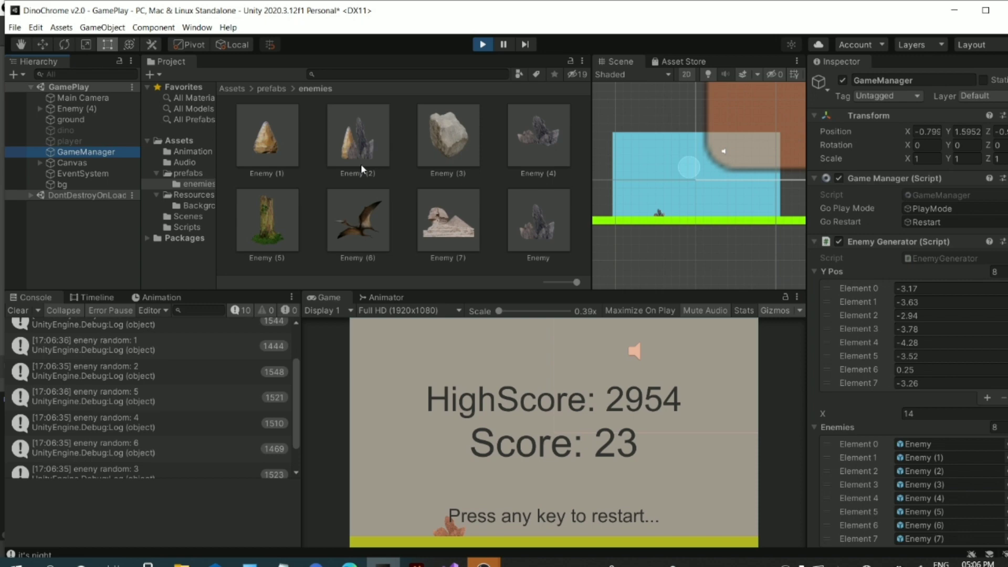
scroll("down", 3)
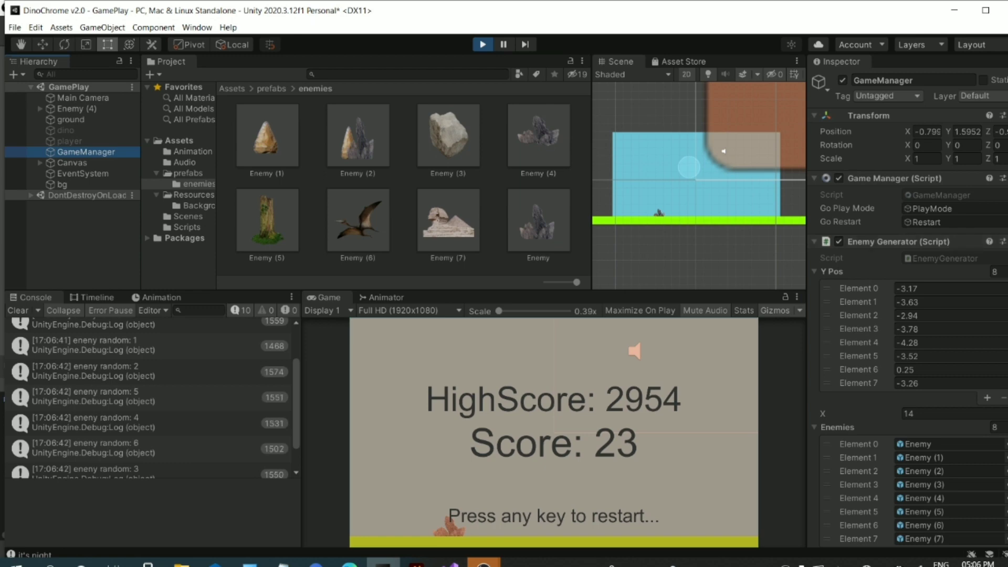
scroll("down", 3)
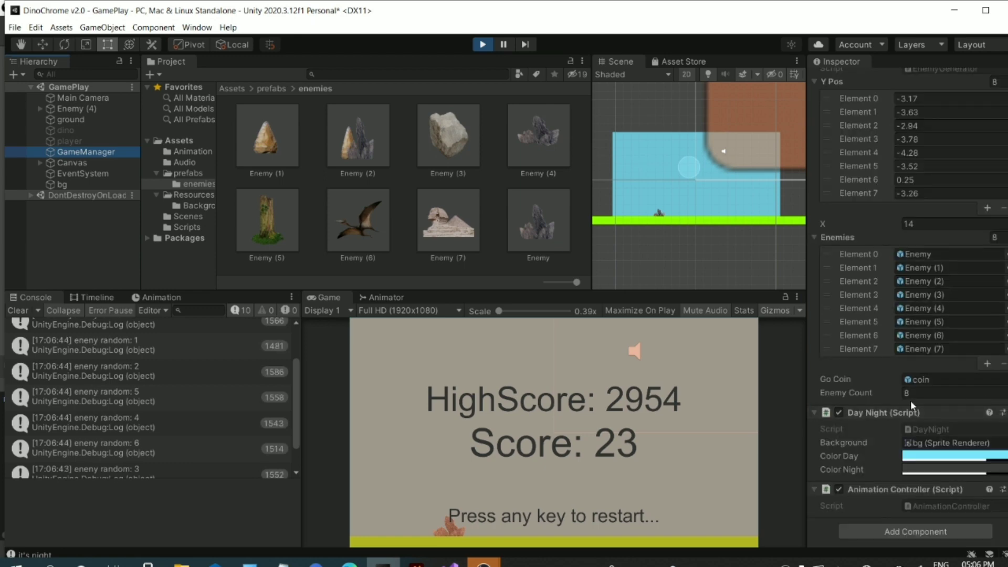